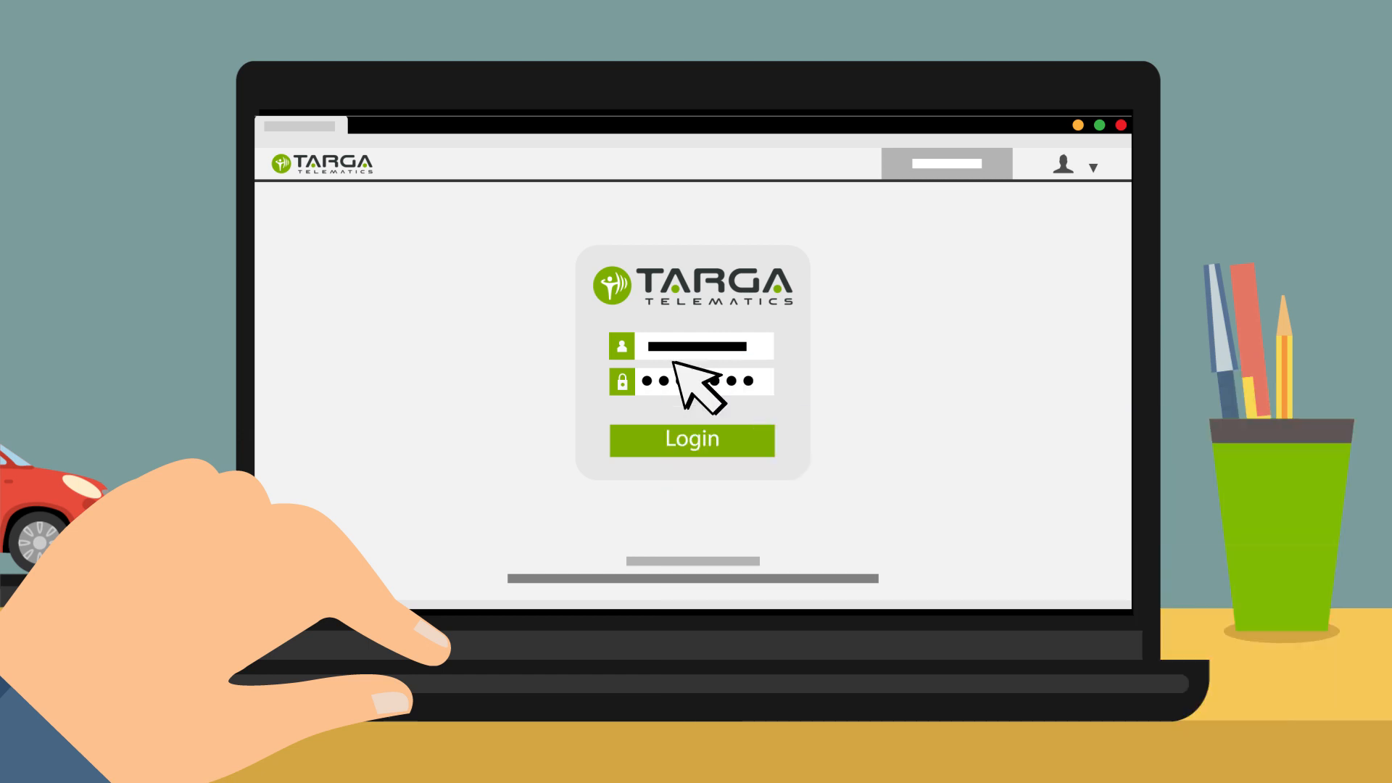
- Sign in with the entered credentials to reach the live fleet map
click(691, 439)
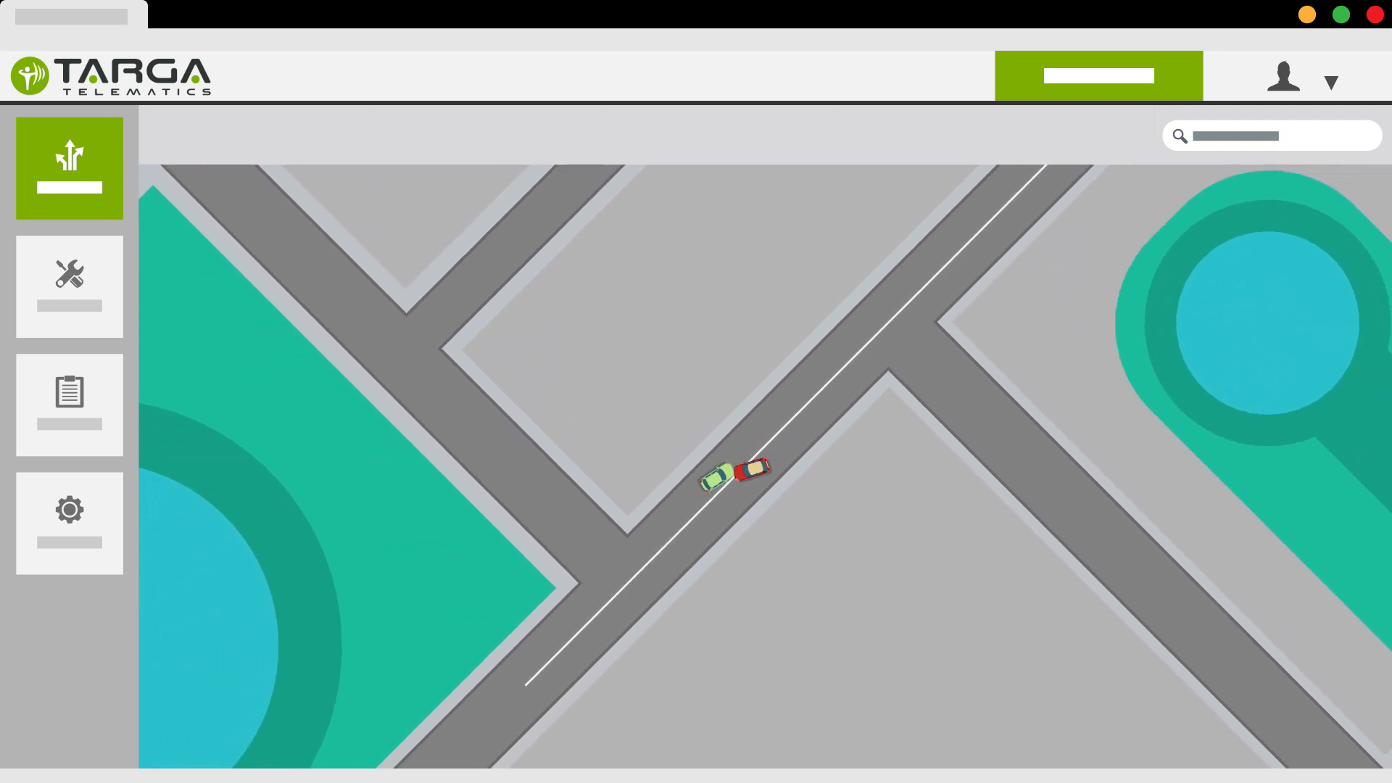
- Mark the vehicle's location pin on the map, then move to the scheduling section
click(736, 483)
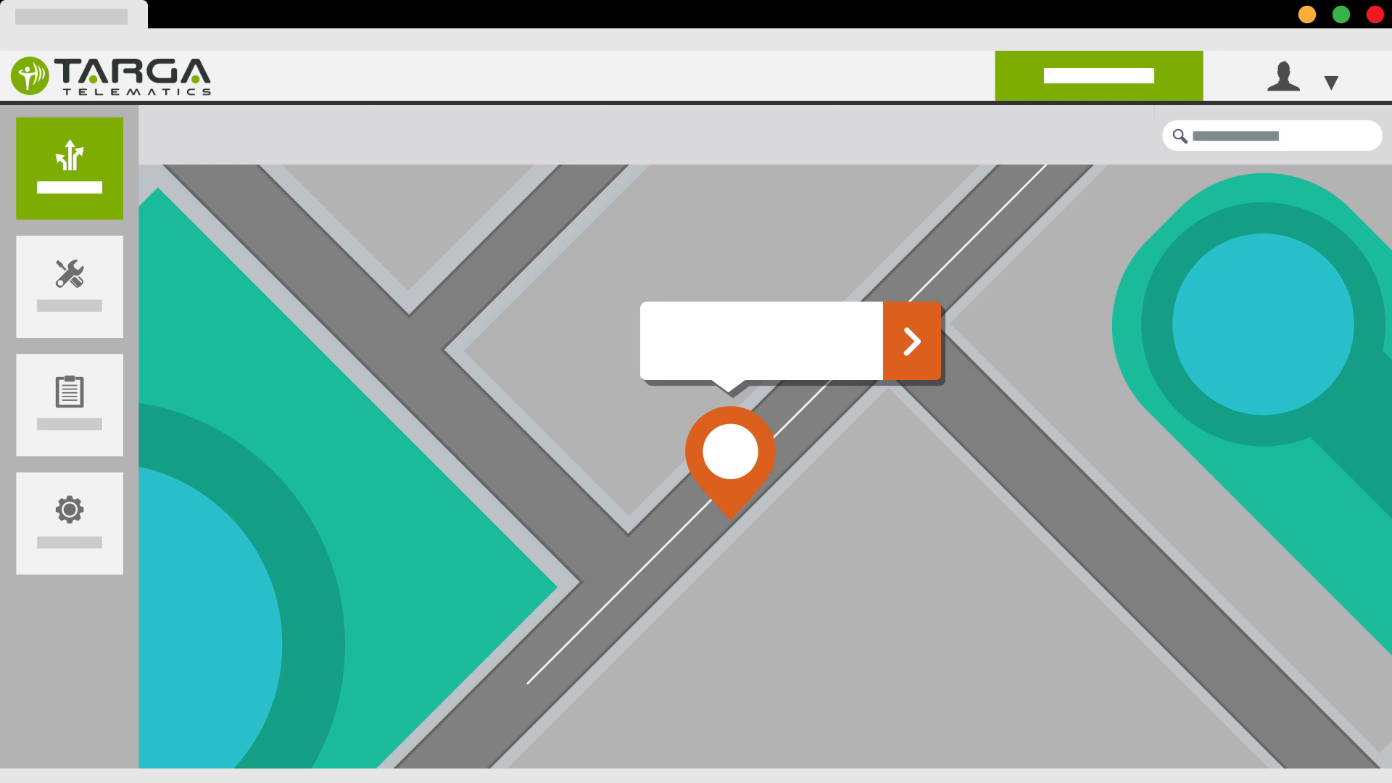
click(69, 285)
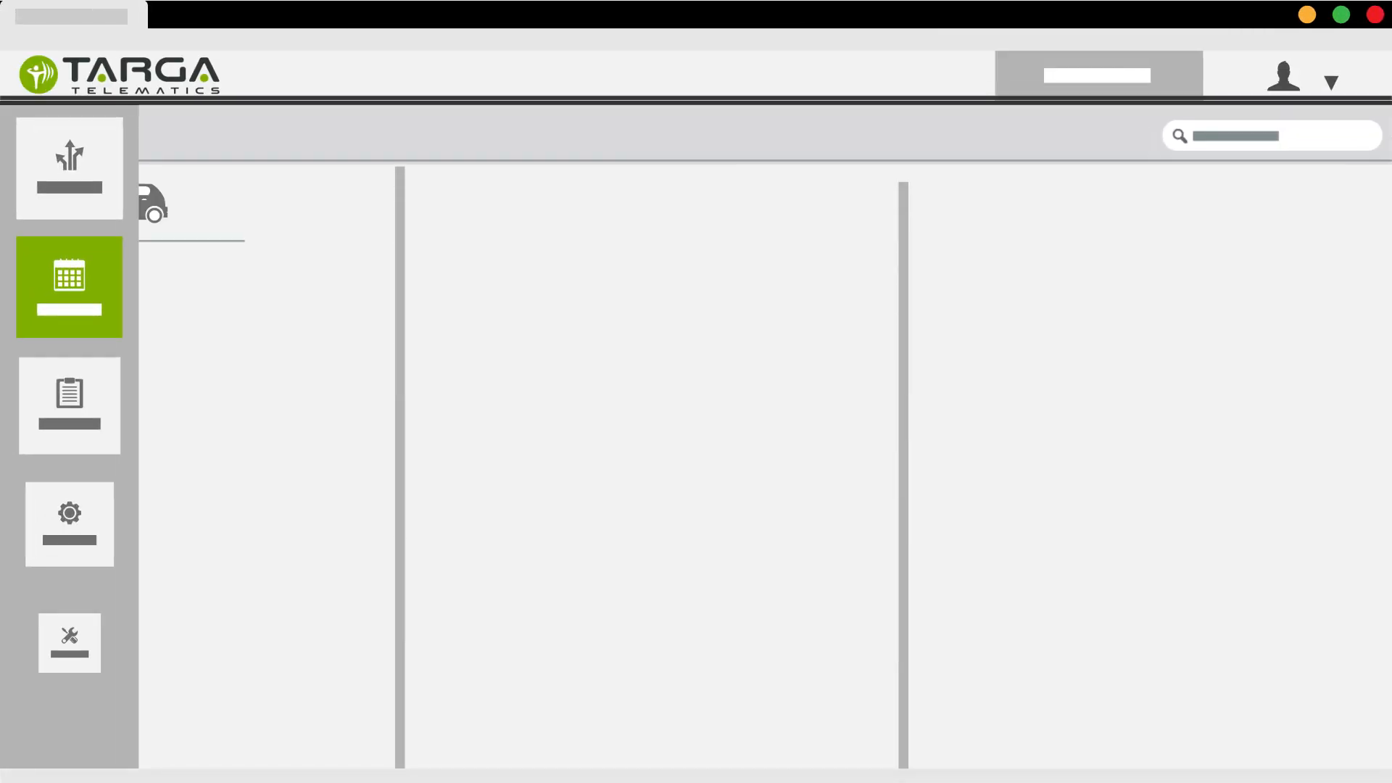
- Load the Cost Analysis dashboard with vehicle list, car cost diagram and cost table
click(68, 287)
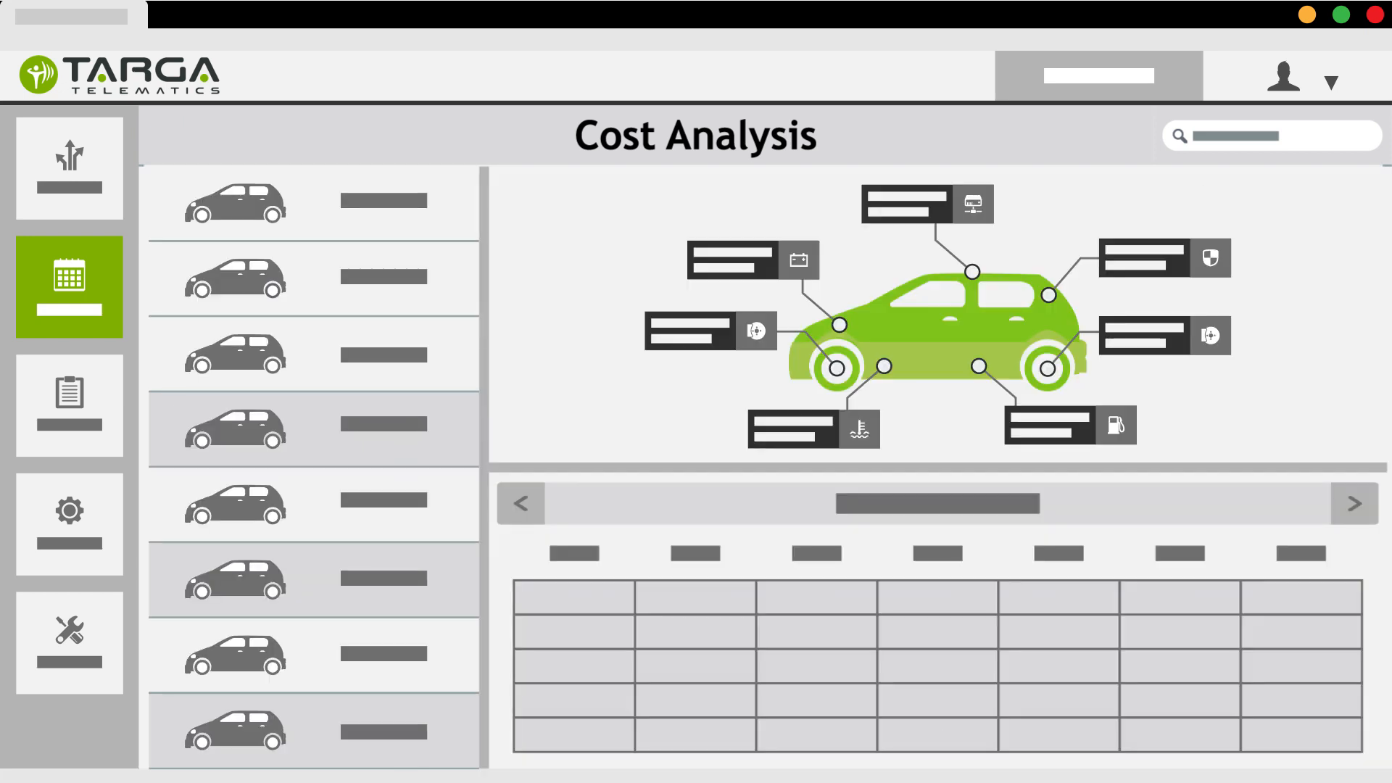
- Select the second vehicle in the list and mark one entry in its cost table
click(313, 277)
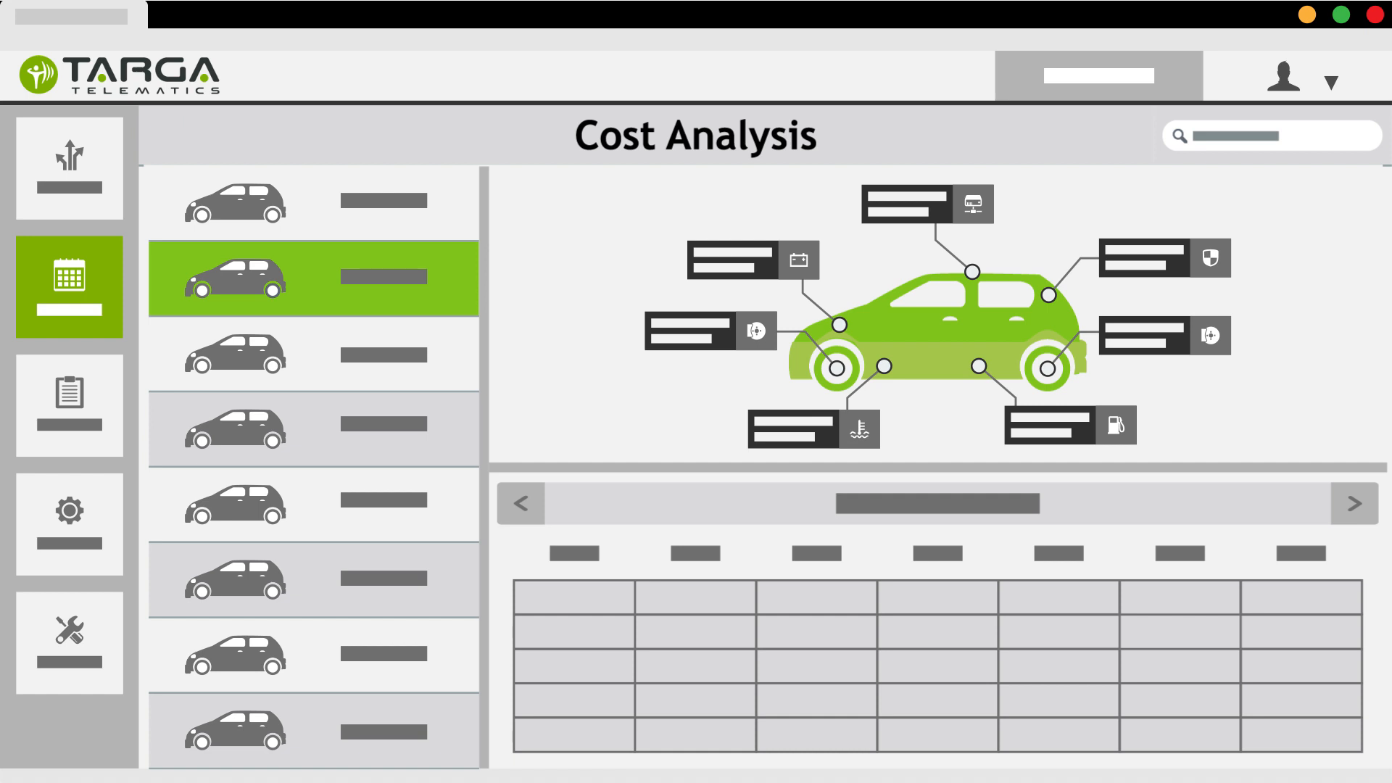
click(940, 684)
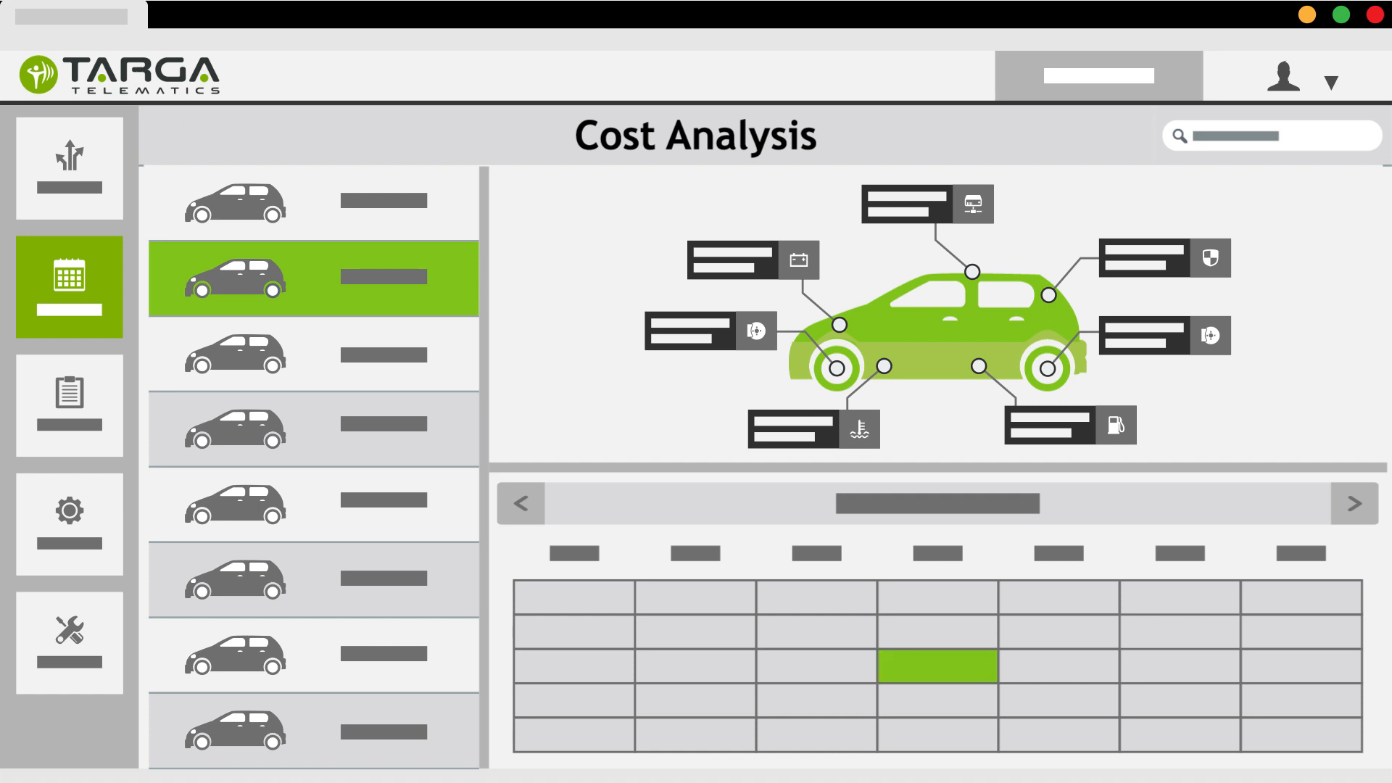